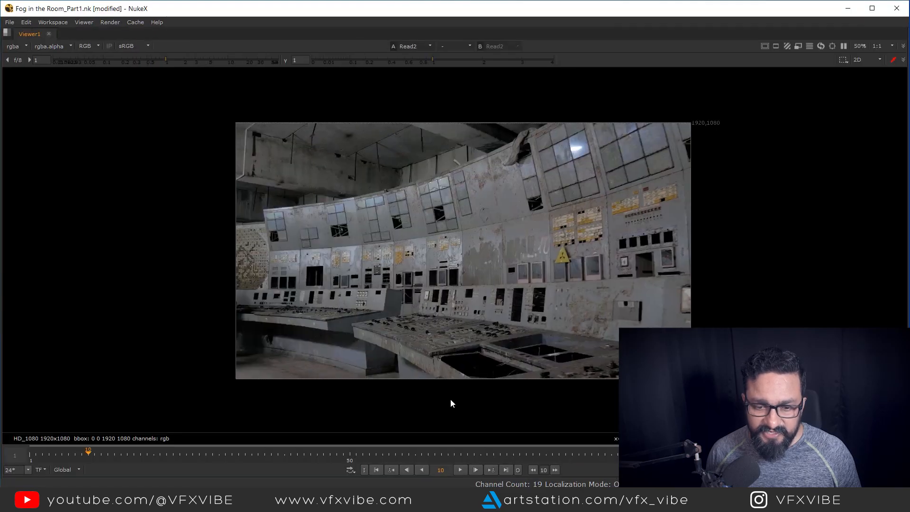
Restore the workspace so the viewer, node graph and properties show together
left_click(460, 469)
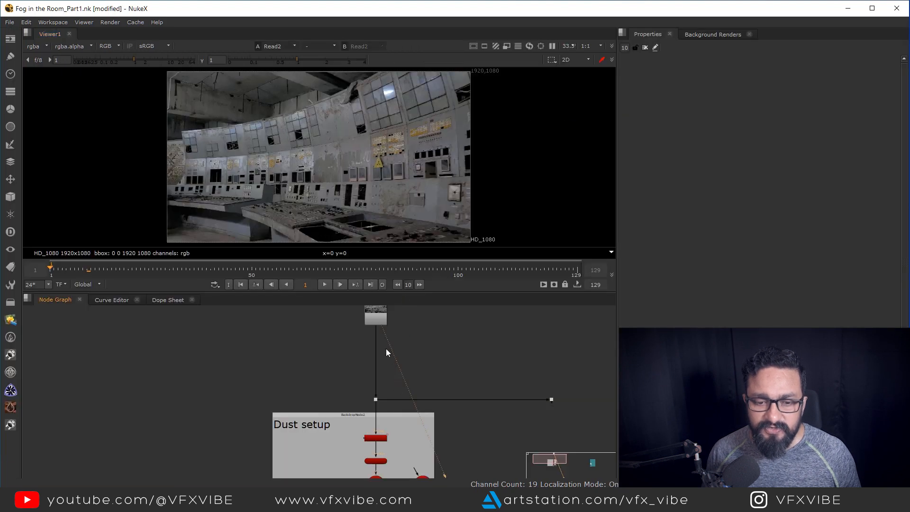
Show CameraTracker1's solve settings and orbit the tracked point cloud in the 3D viewer
left_click(357, 414)
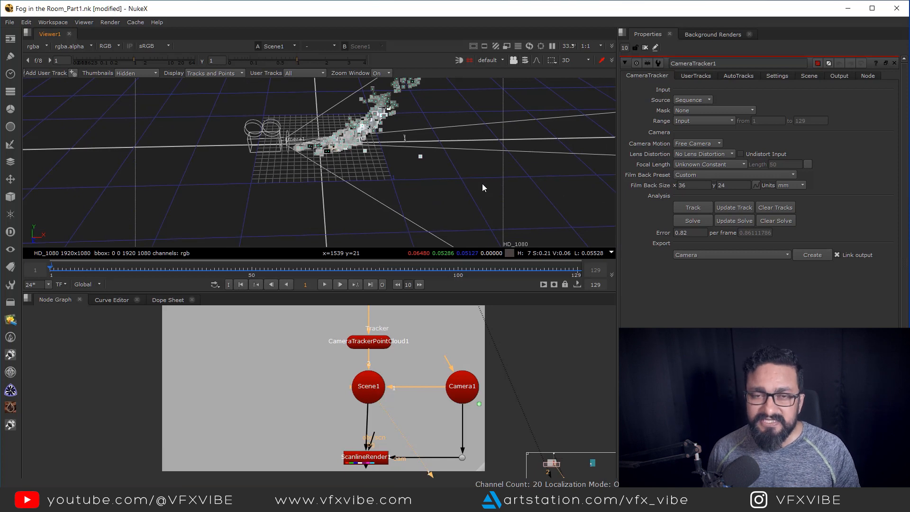
mouse_move(489, 297)
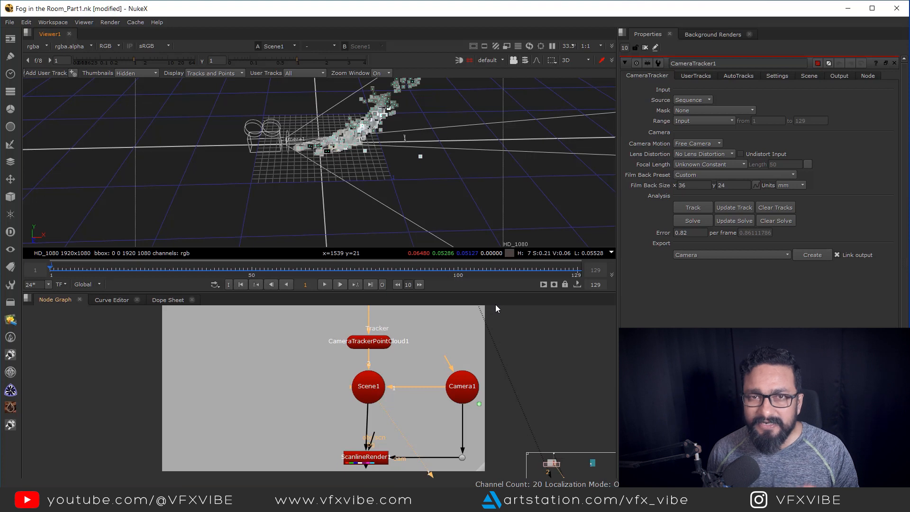
mouse_move(468, 357)
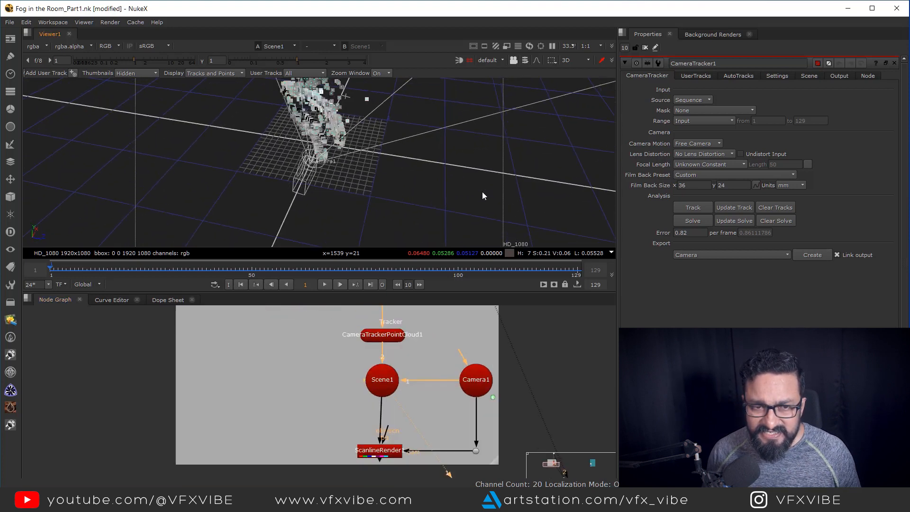
left_click(339, 285)
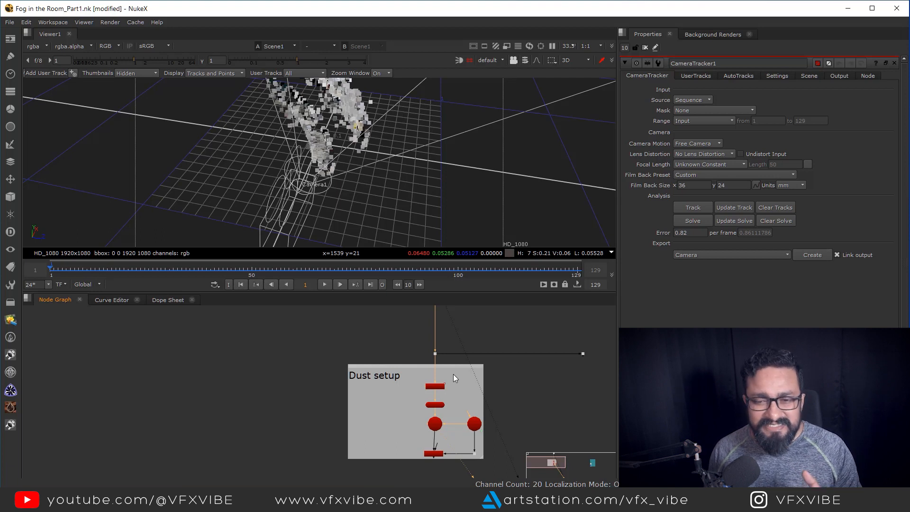
mouse_move(335, 361)
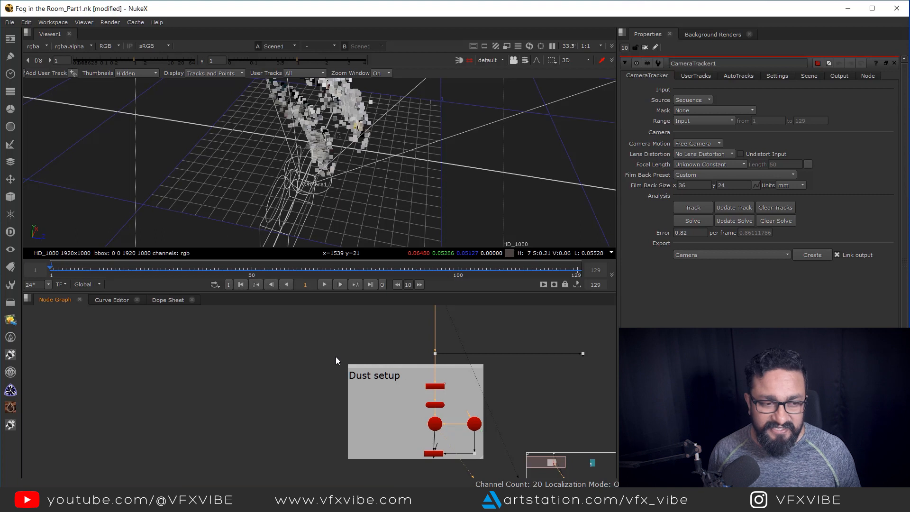
mouse_move(154, 352)
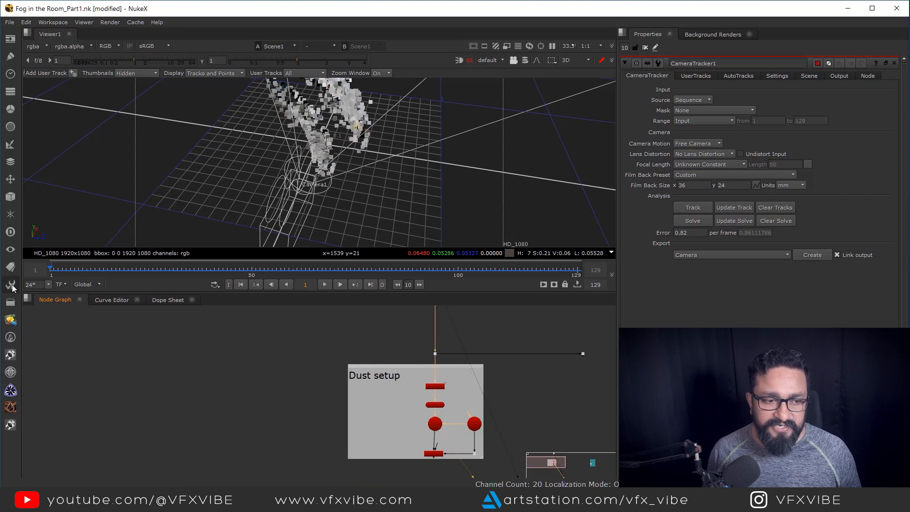
mouse_move(10, 288)
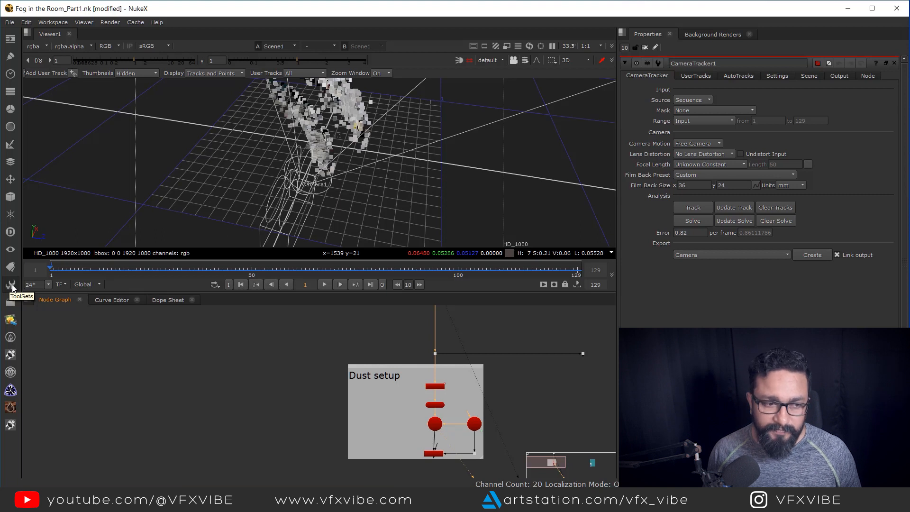
Browse the ToolSets menu to the 3D > Particles list containing P_Fogbox
left_click(10, 285)
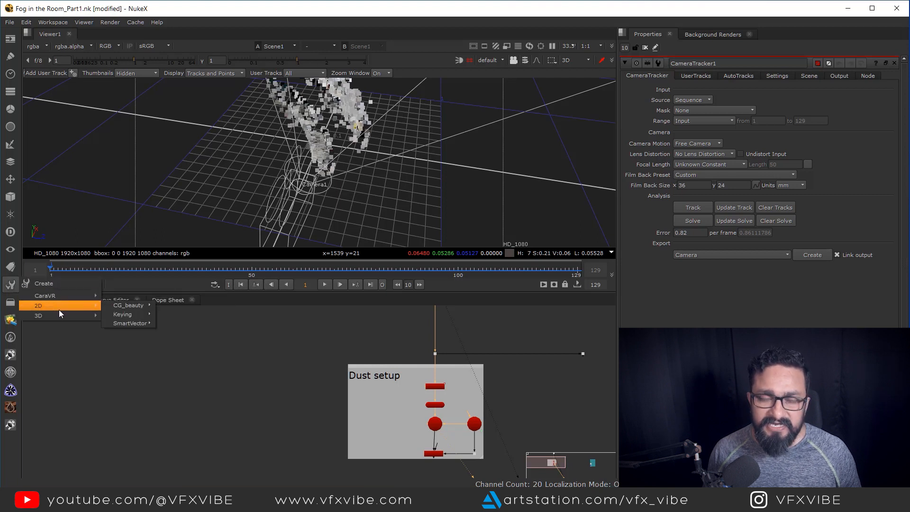
mouse_move(55, 308)
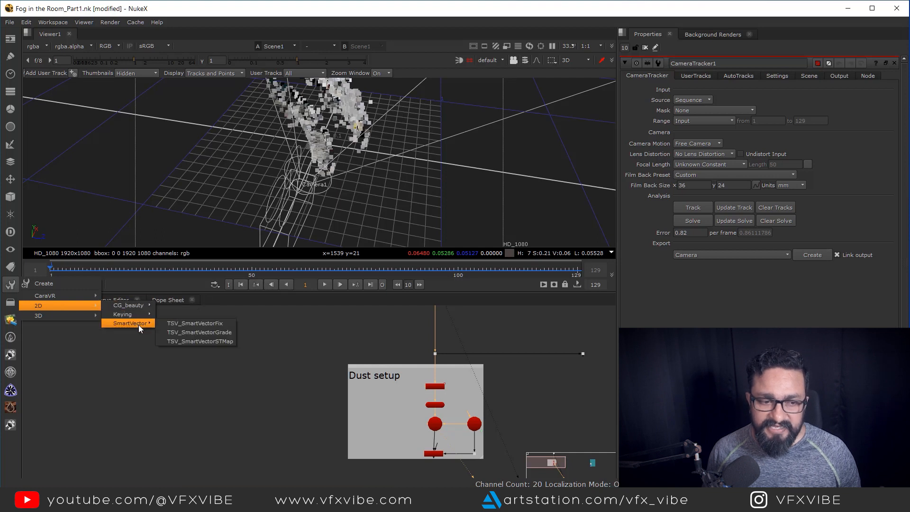
mouse_move(98, 321)
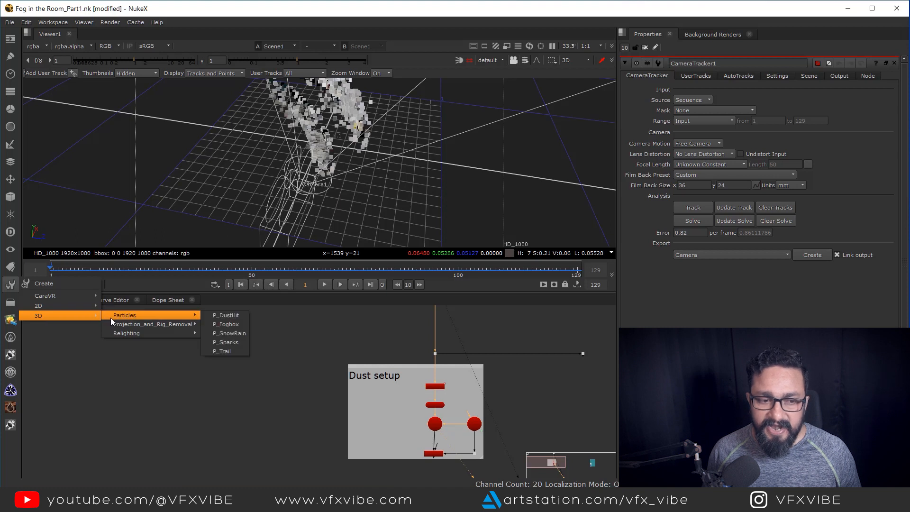
mouse_move(133, 324)
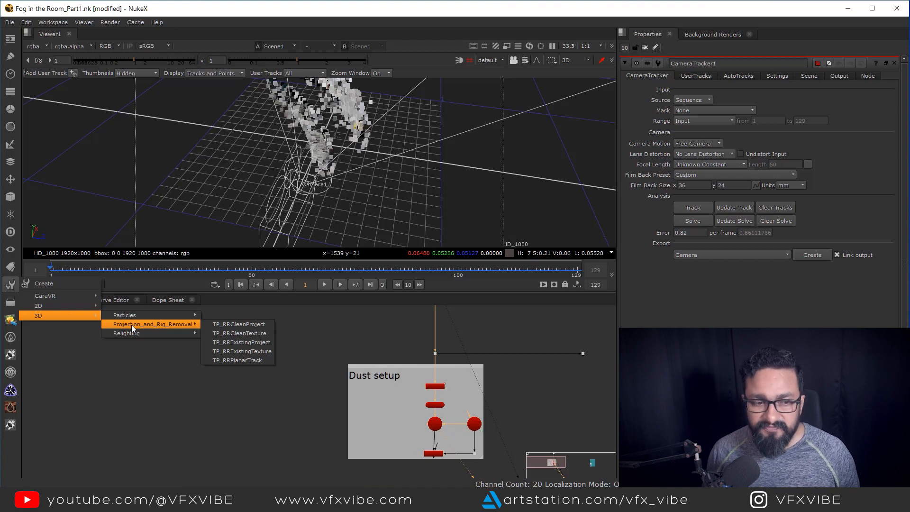
mouse_move(123, 315)
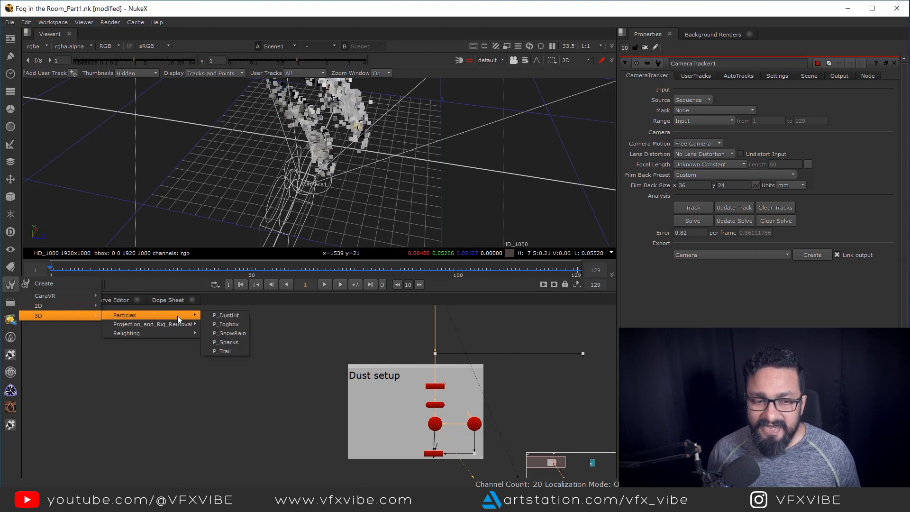
mouse_move(225, 342)
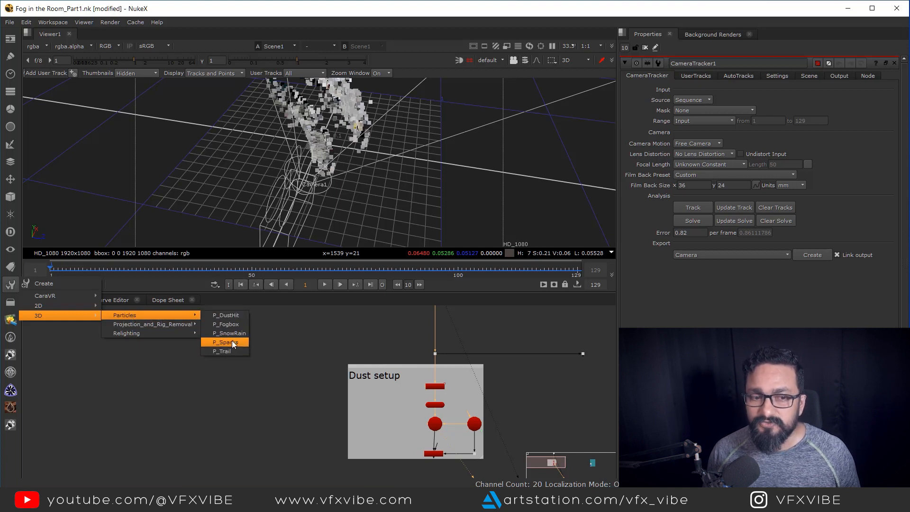
mouse_move(240, 327)
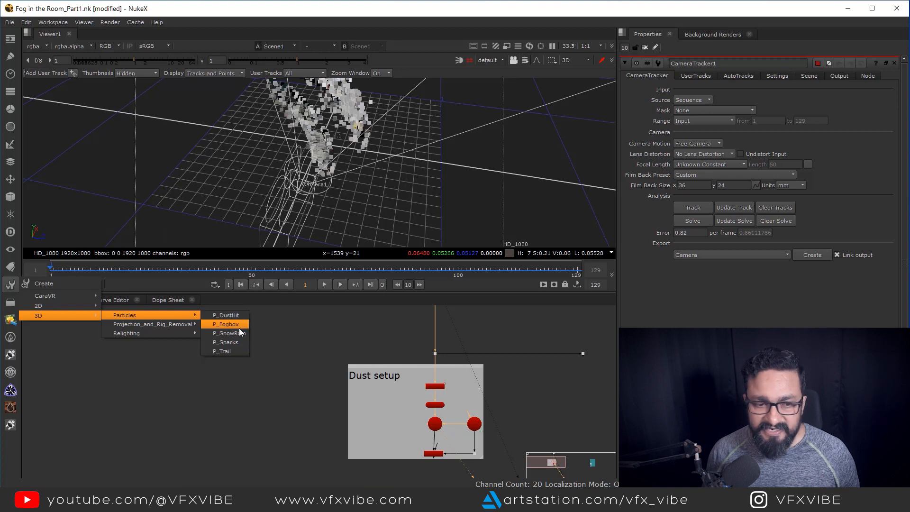
mouse_move(241, 342)
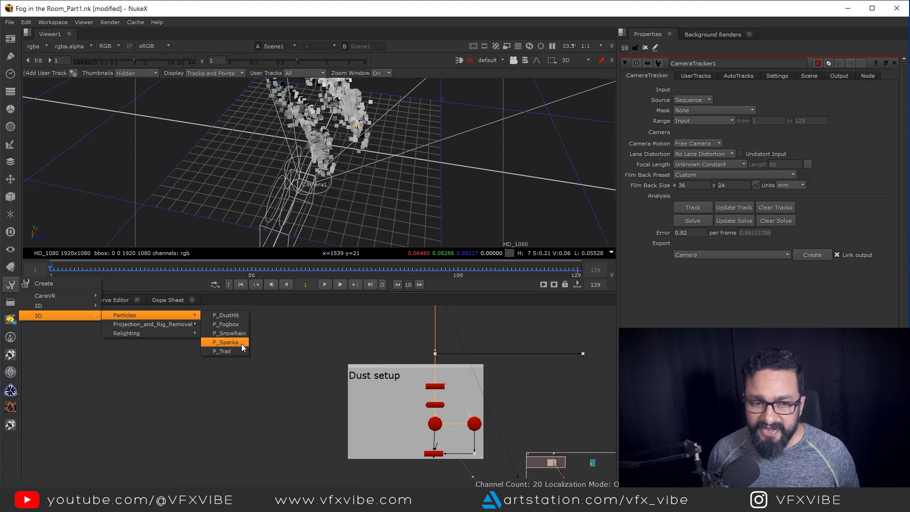
mouse_move(228, 332)
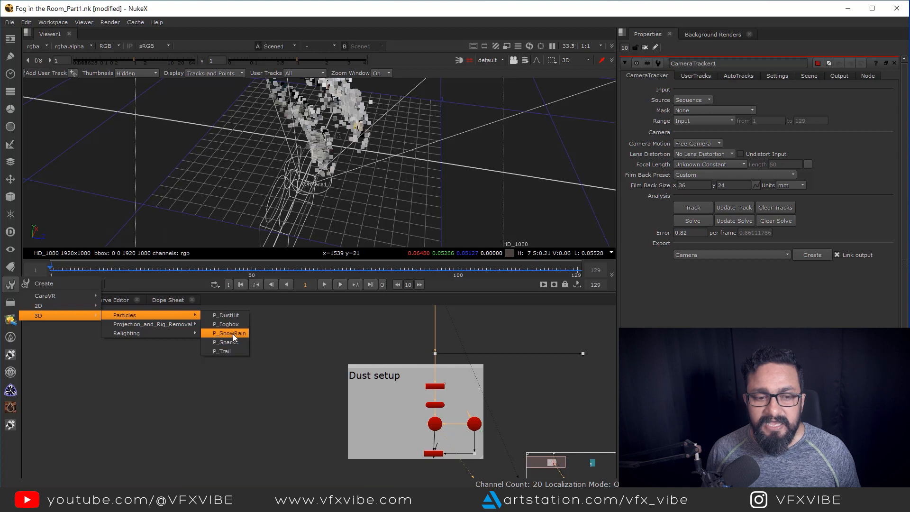
mouse_move(225, 324)
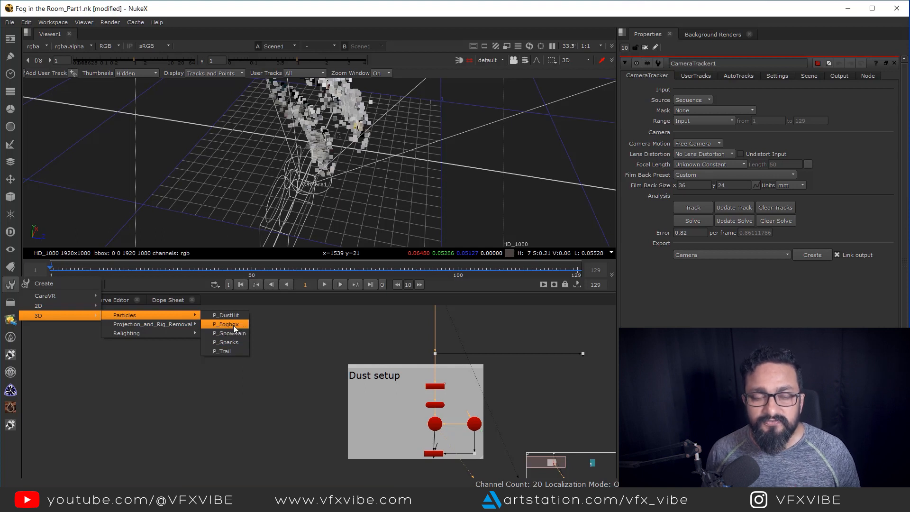
Insert the P_FogBox toolset into the node graph
left_click(226, 324)
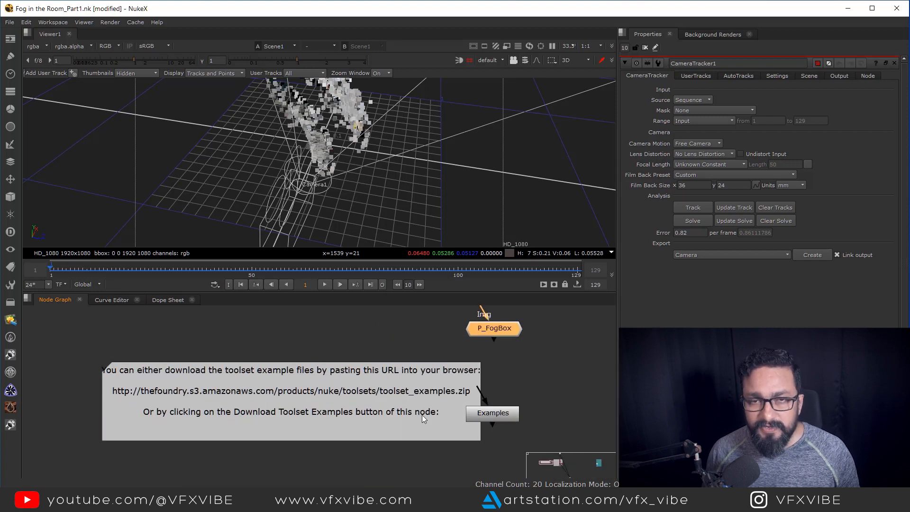
mouse_move(154, 402)
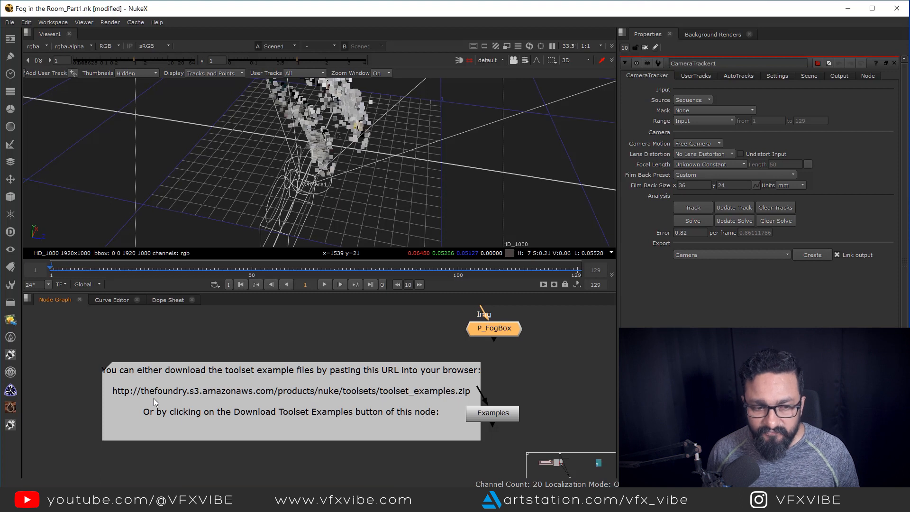
mouse_move(228, 396)
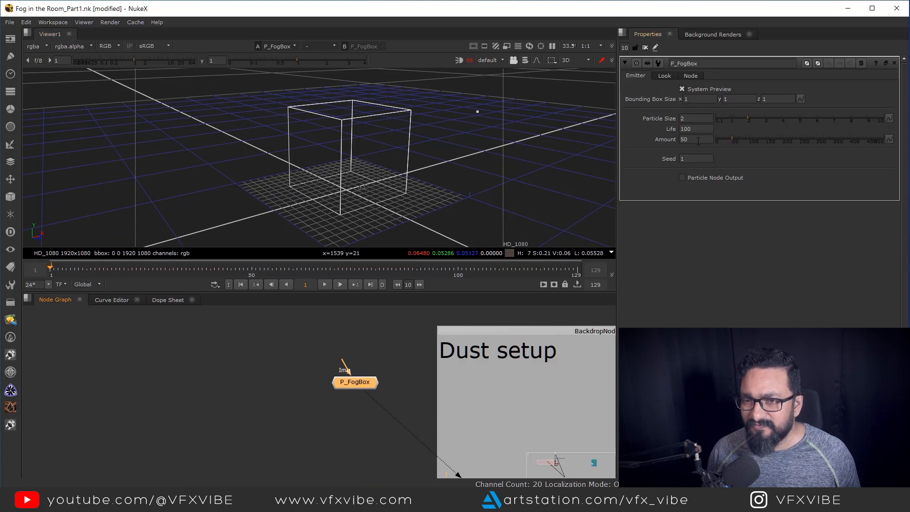
mouse_move(667, 145)
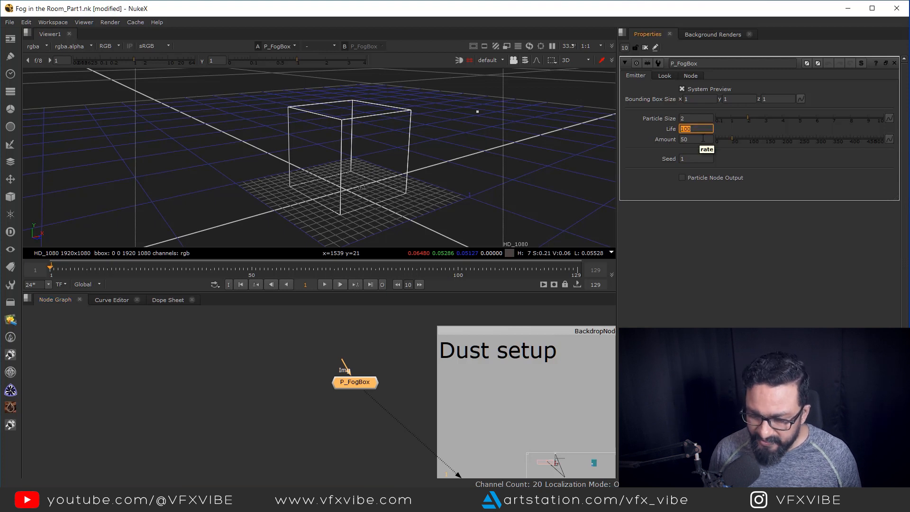
Set the fog emitter life to 150 and amount 50, review opacity, and feed P_FogBox into Scene1
type("150")
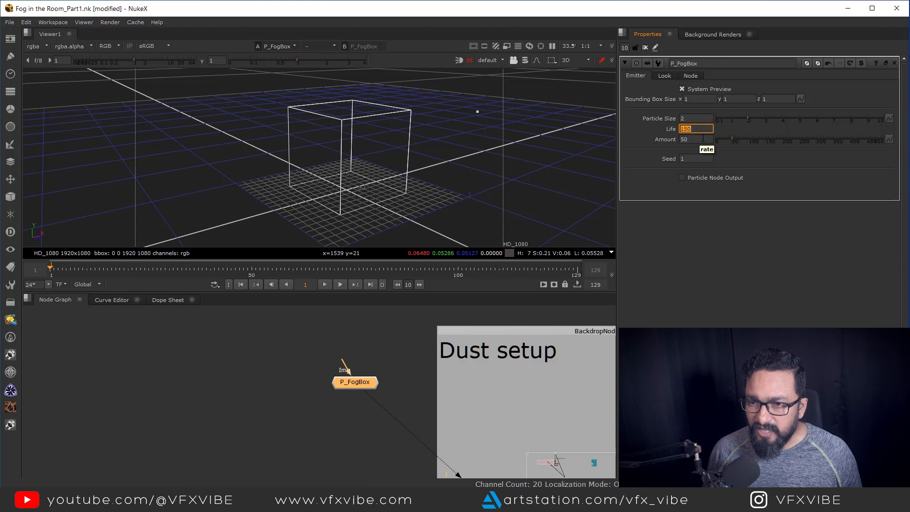
left_click(695, 139)
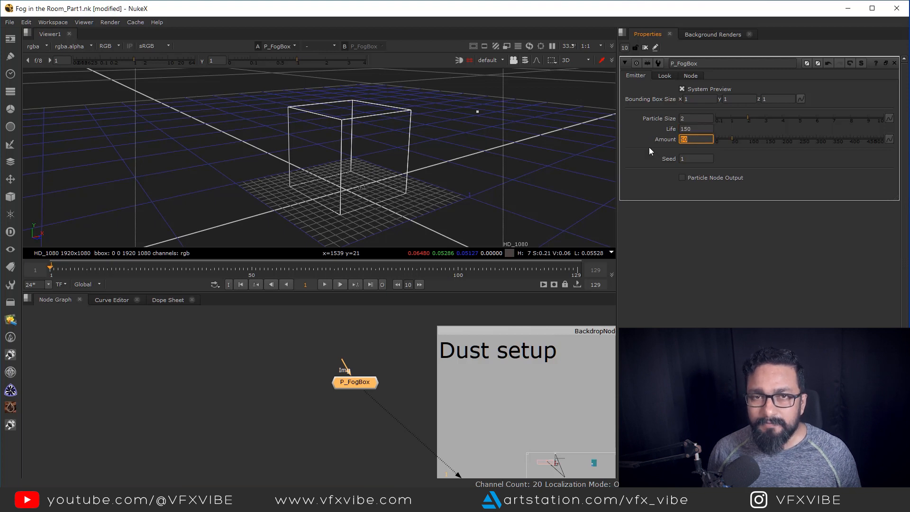
left_click(695, 158)
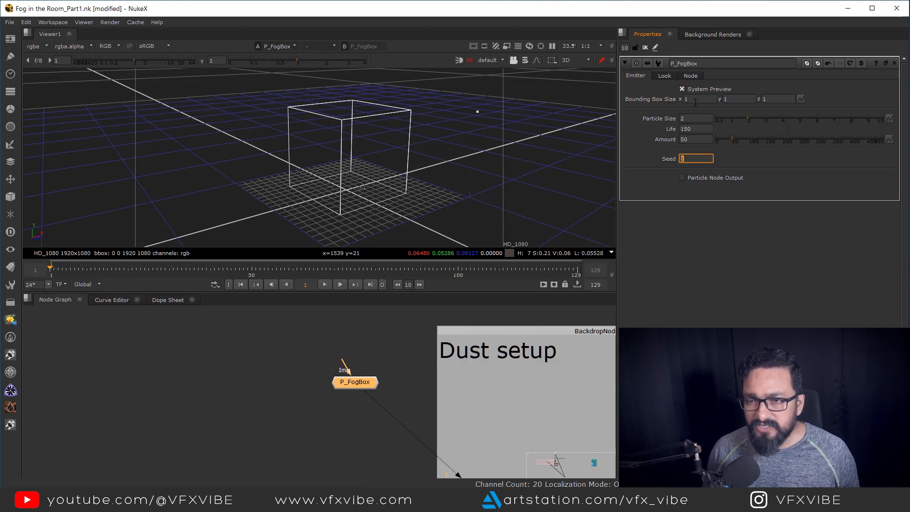
mouse_move(702, 103)
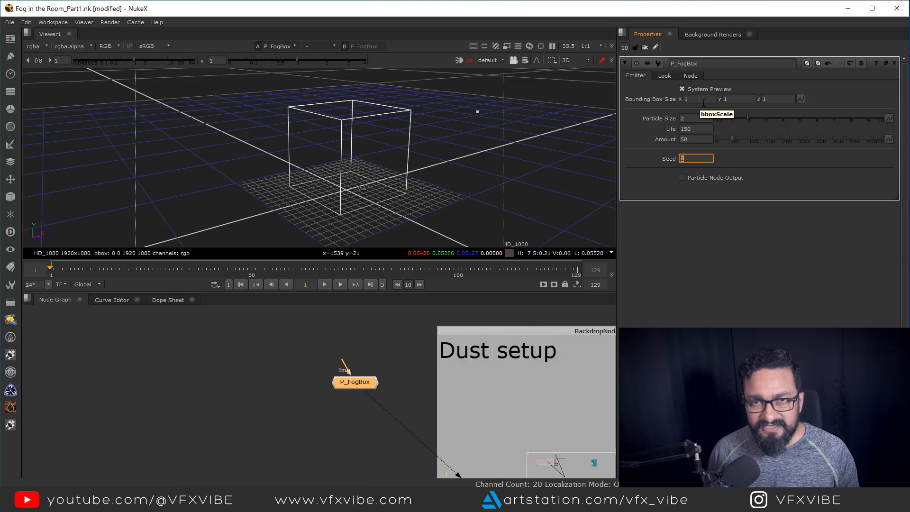
left_click(663, 76)
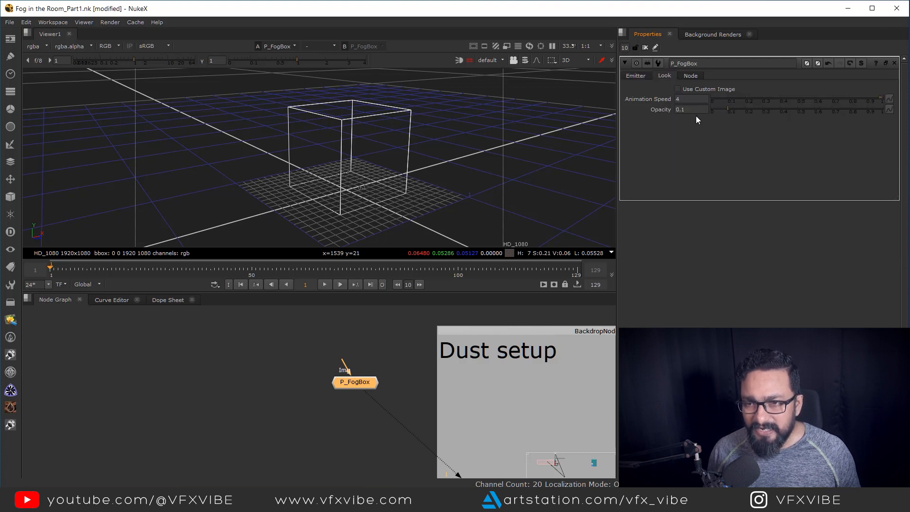
triple_click(691, 98)
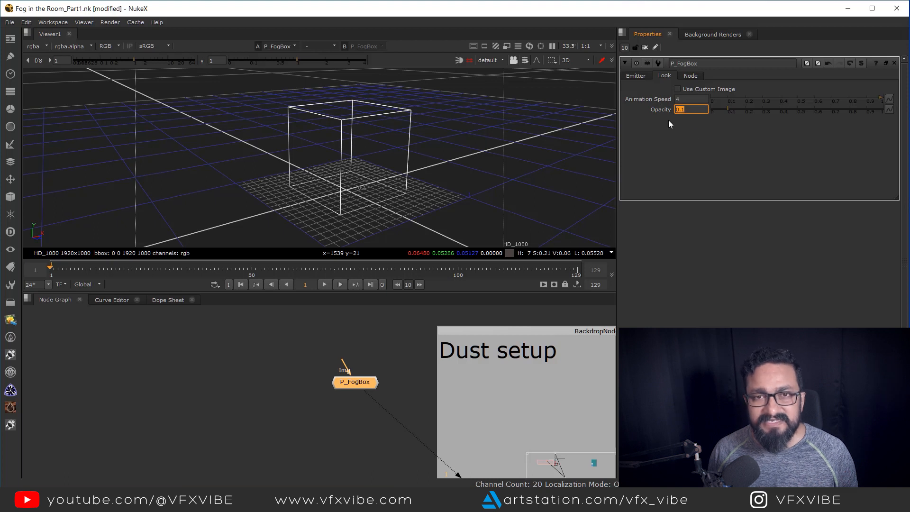
mouse_move(694, 135)
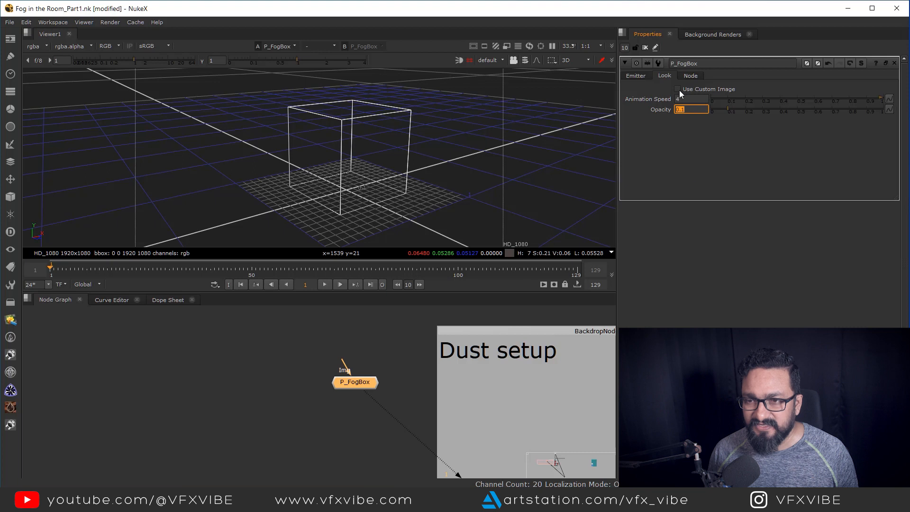
left_click(635, 76)
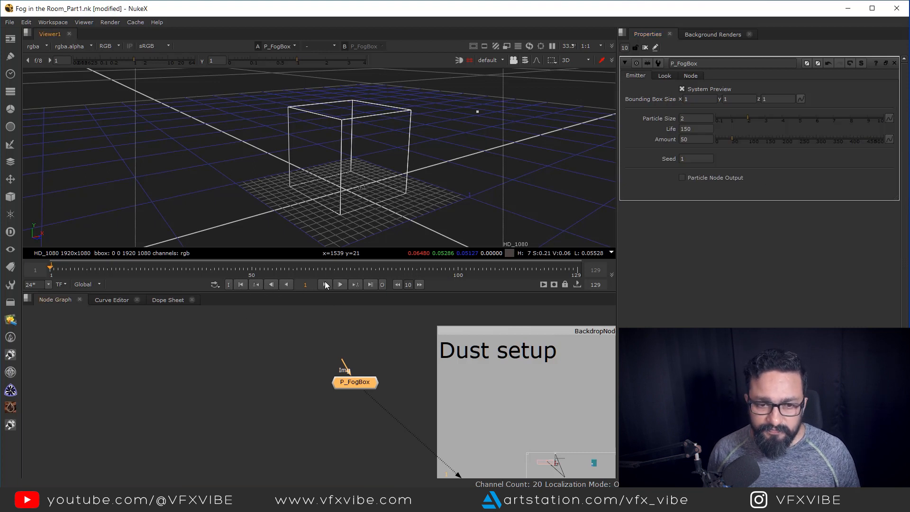
left_click(339, 284)
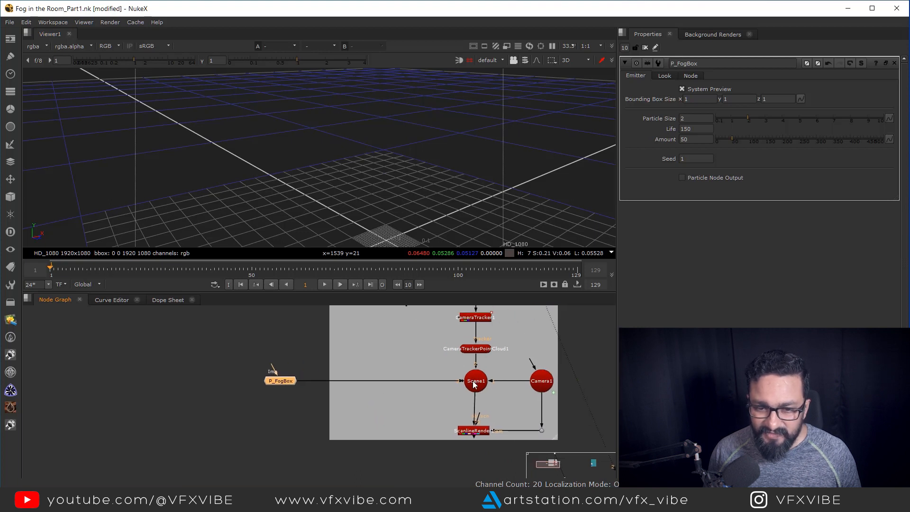
View Scene1 in 3D and size the fog bounding box to 4.05 by 0.91 by 2.25
left_click(475, 381)
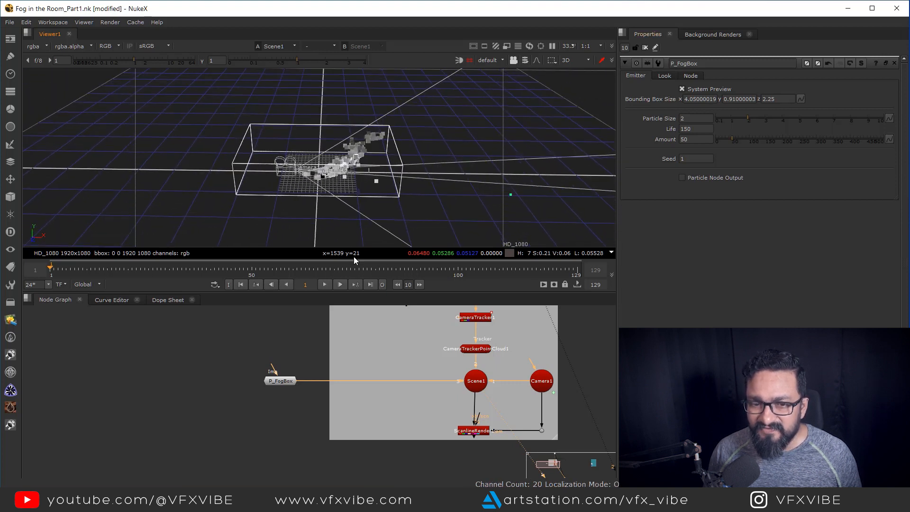
mouse_move(293, 361)
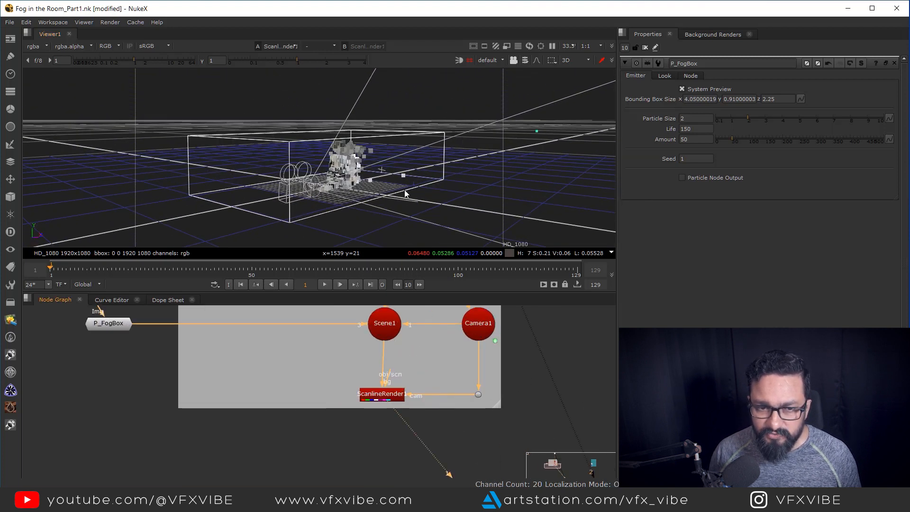
Show ScanlineRender1 in the 2D viewer and play the fog build-up to frame 33
left_click(581, 58)
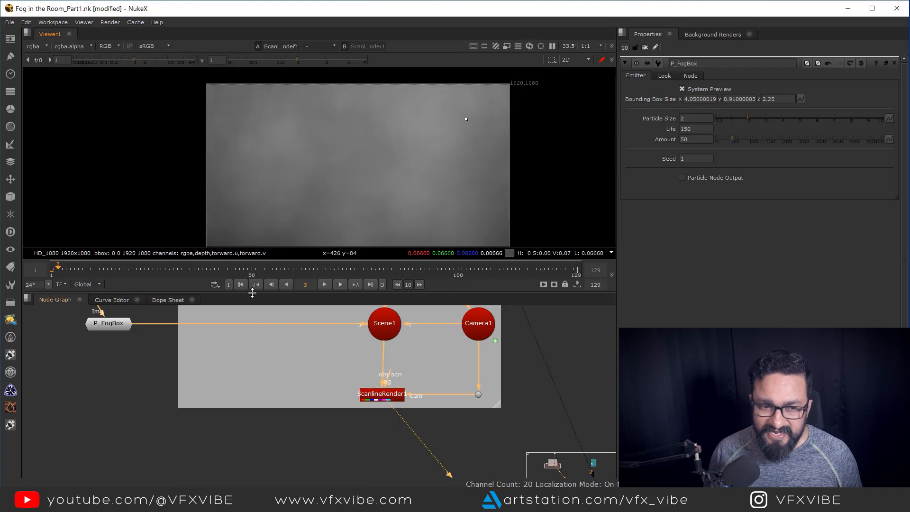
left_click(324, 285)
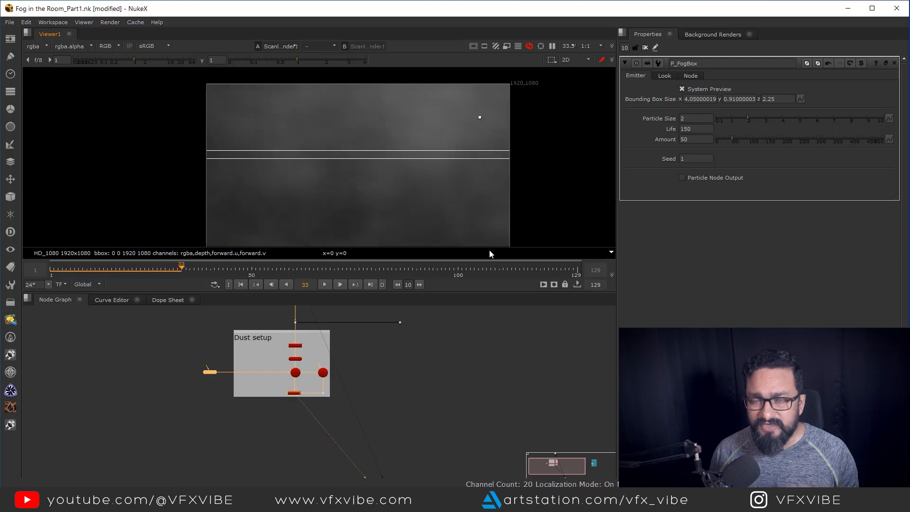
mouse_move(489, 252)
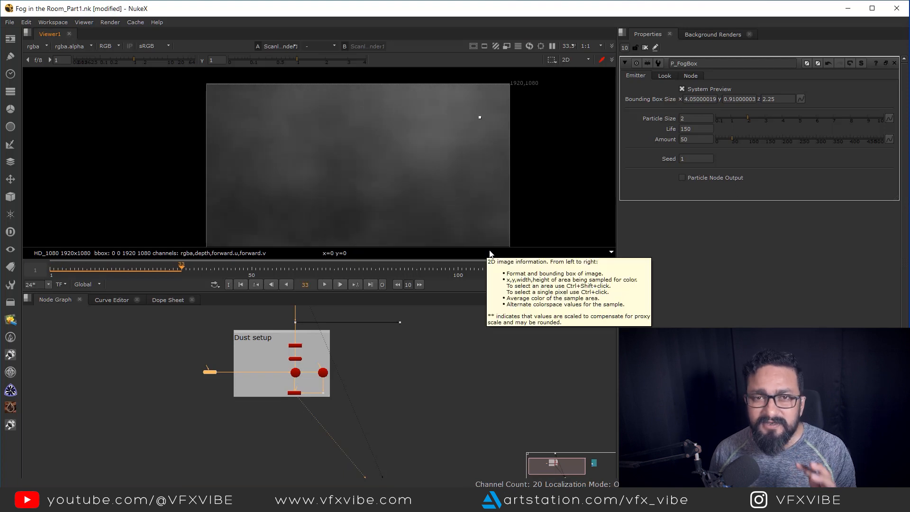
left_click(287, 371)
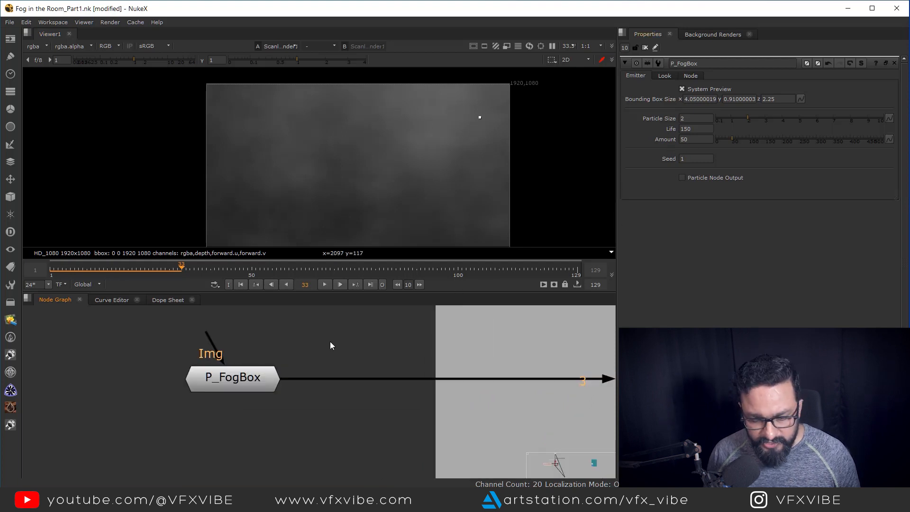
Add a FrameHold after the fog render and merge it over the plate via Merge1
type("fram")
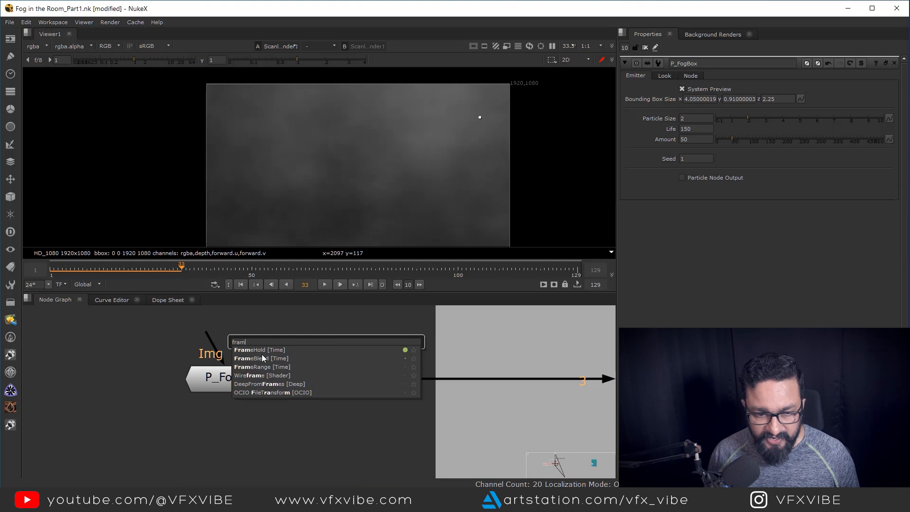
left_click(250, 350)
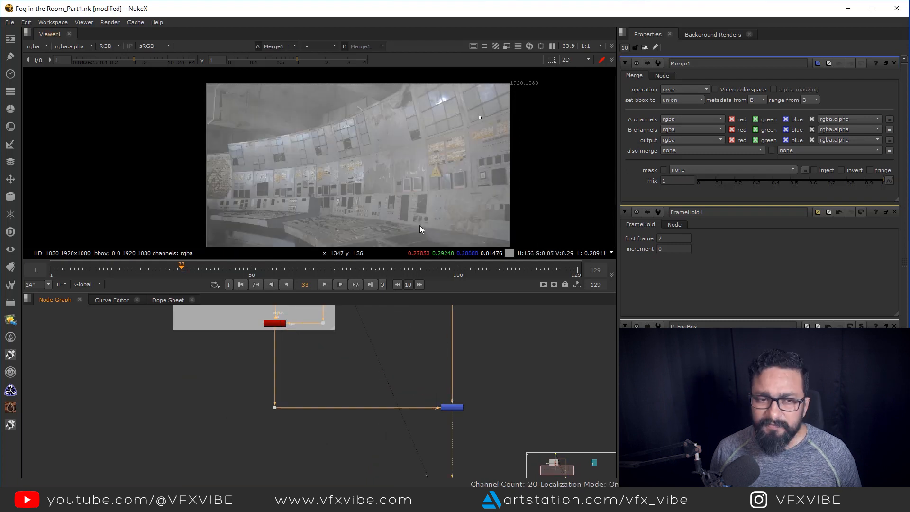
mouse_move(407, 391)
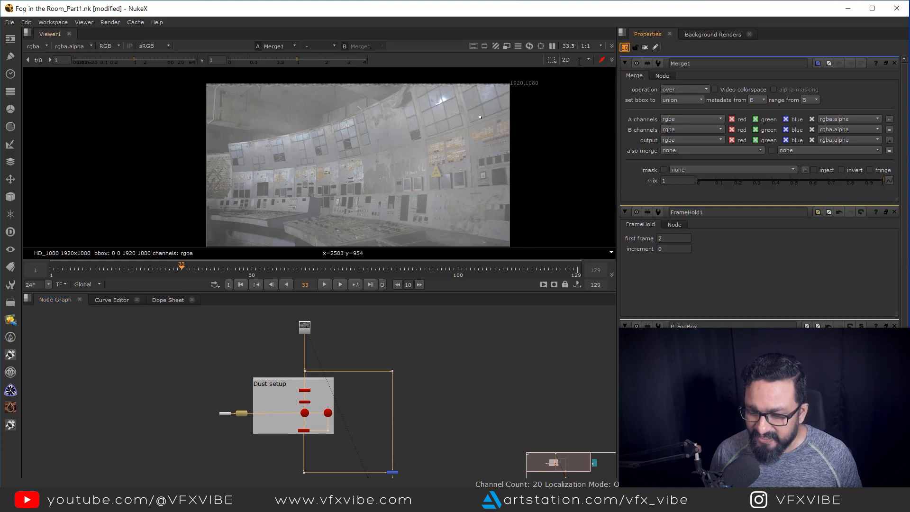
left_click(434, 389)
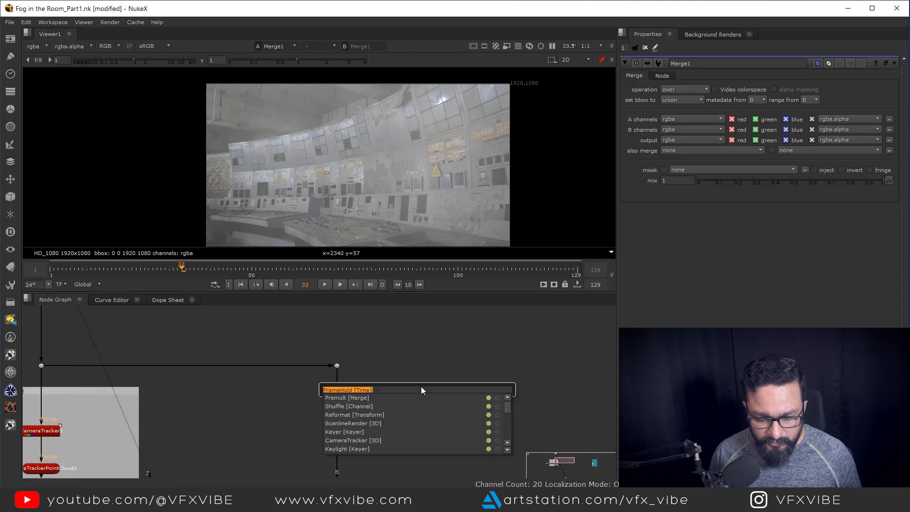
Add a DepthGenerator fed by the plate and Camera2 and view its depth channel
type("del")
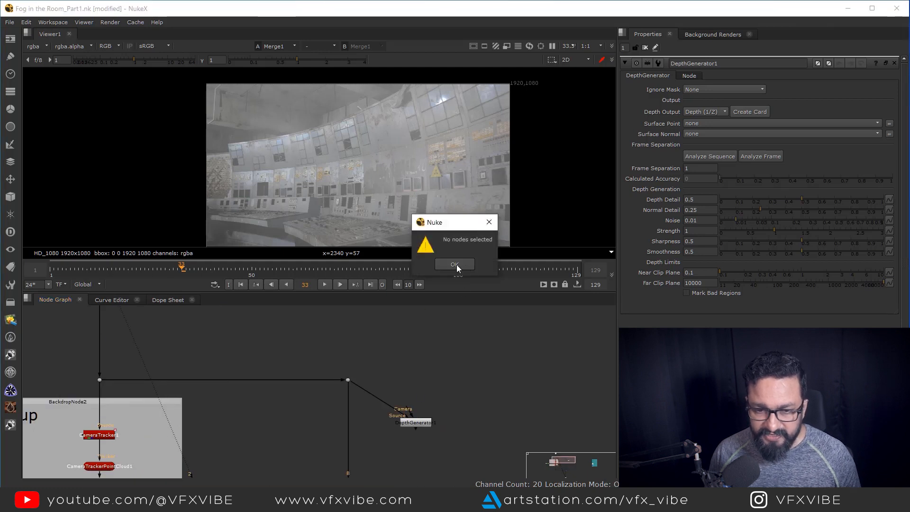
left_click(453, 265)
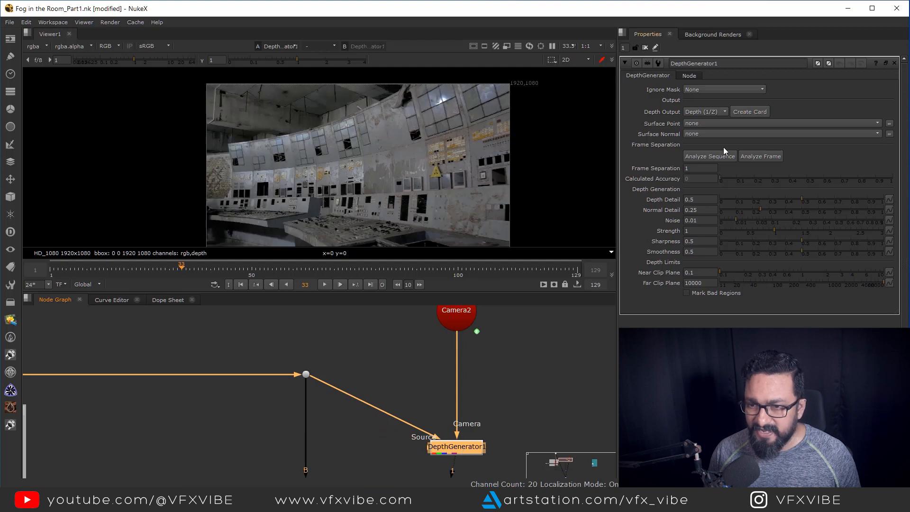
mouse_move(776, 226)
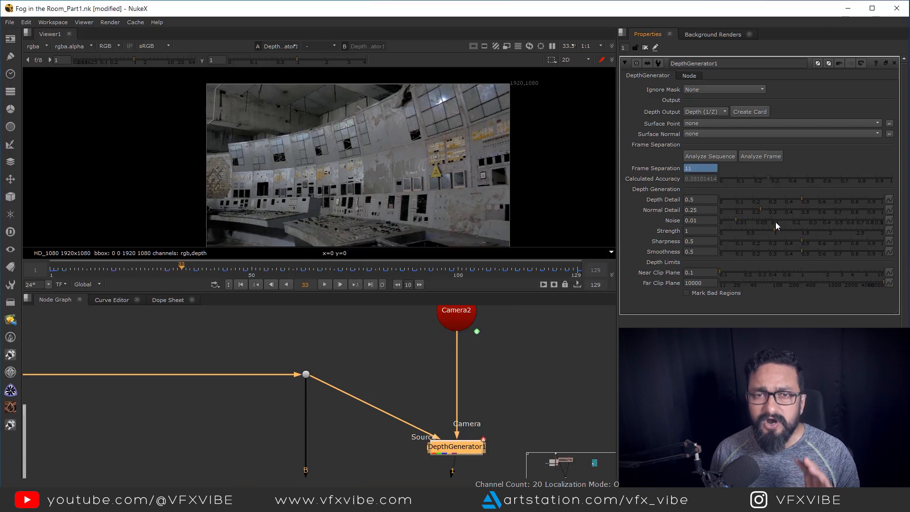
mouse_move(533, 416)
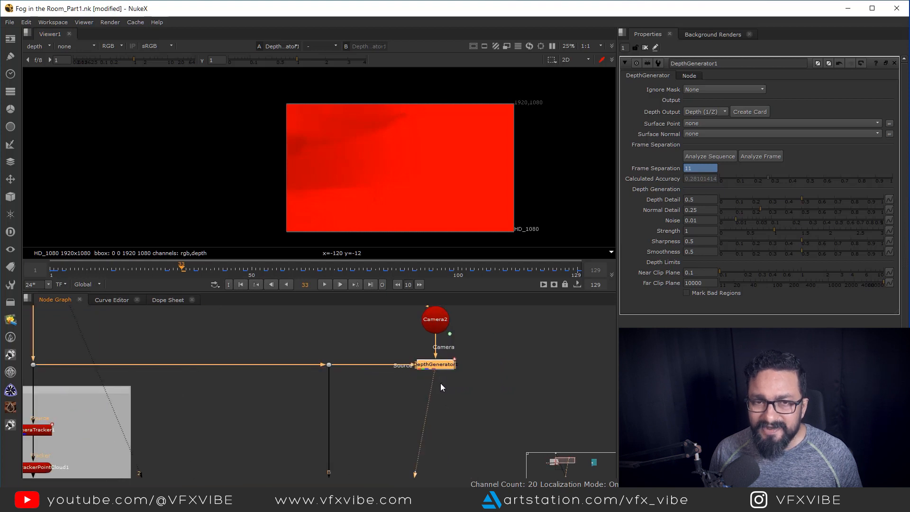
mouse_move(438, 383)
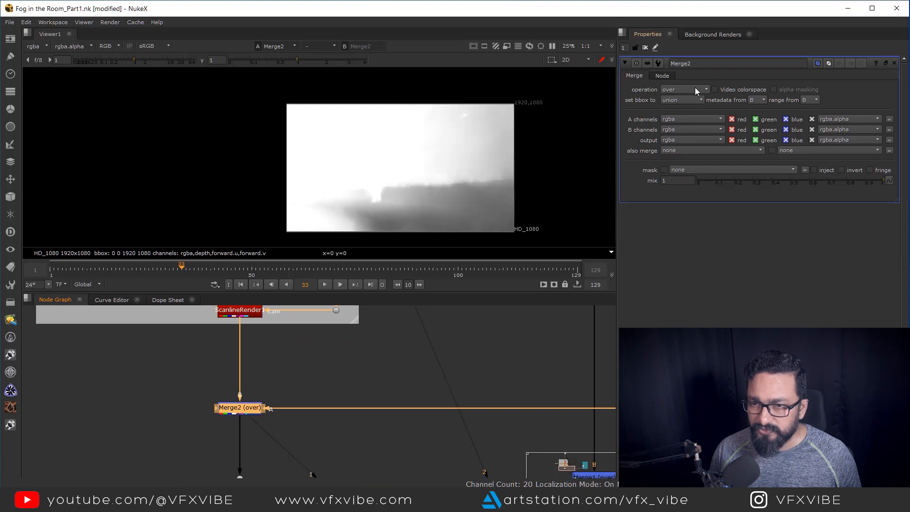
Set Merge2 to multiply the fog by depth and view the final Merge1 comp
left_click(684, 89)
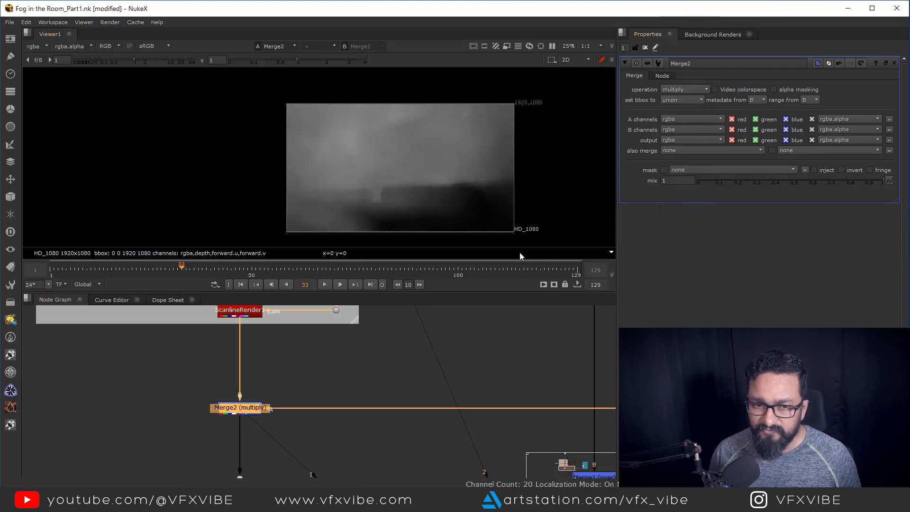
mouse_move(415, 200)
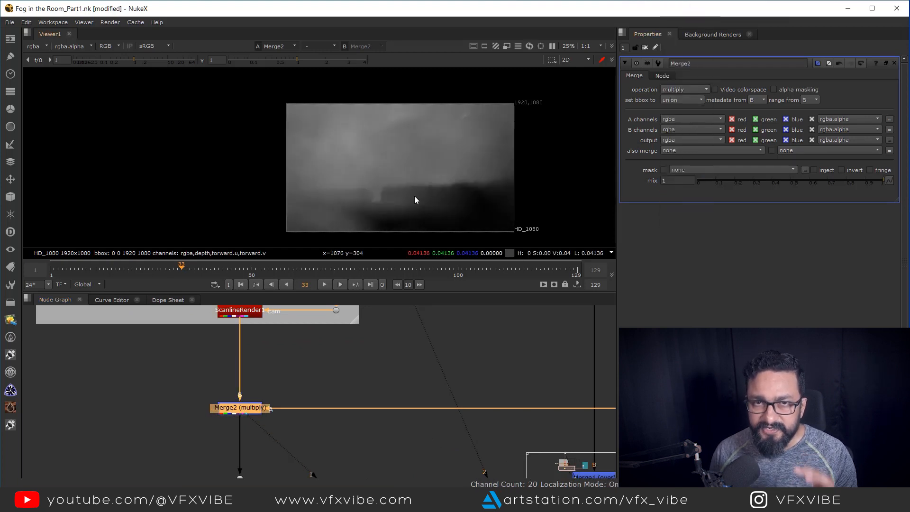
mouse_move(349, 365)
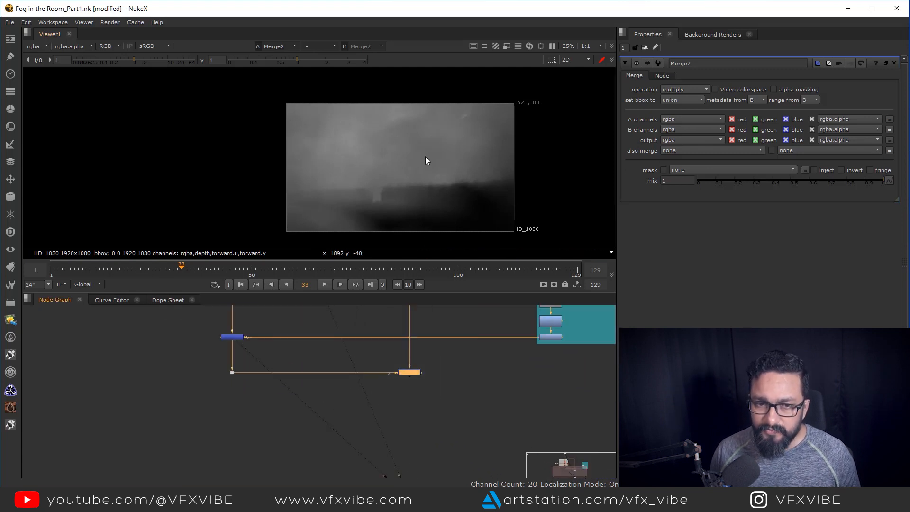
left_click(409, 372)
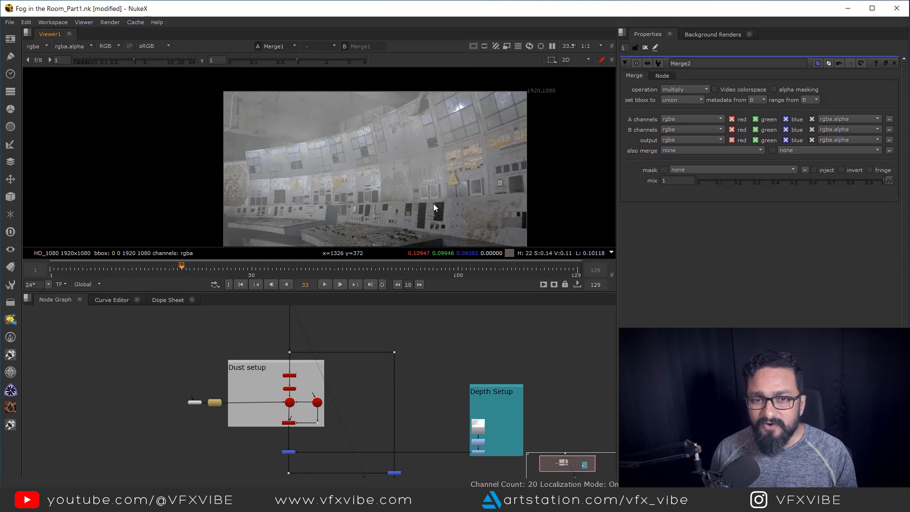
mouse_move(403, 370)
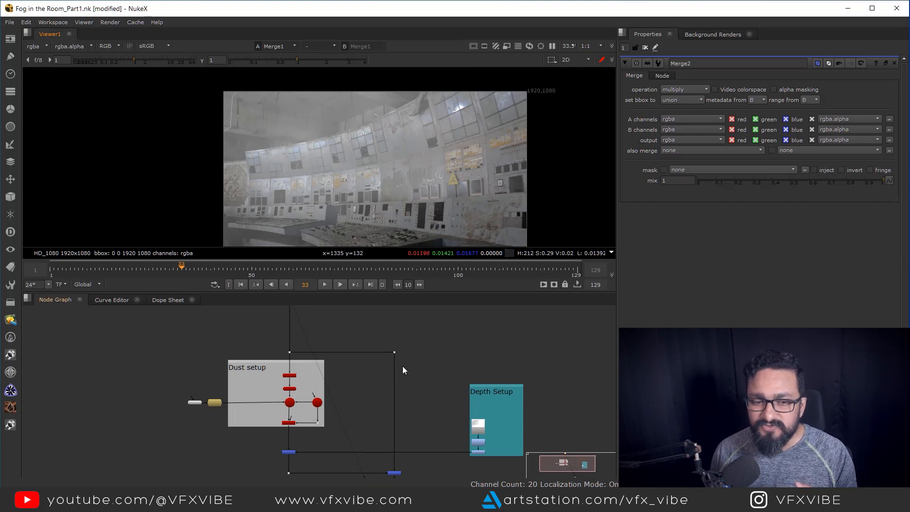
mouse_move(419, 387)
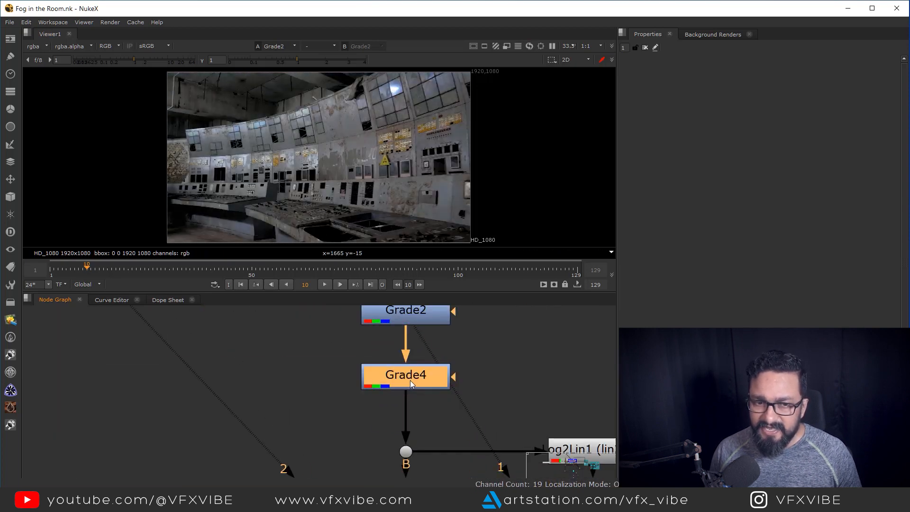
Inspect Grade4, then view the full blue-graded Merge2 output with chromatic aberration
left_click(404, 375)
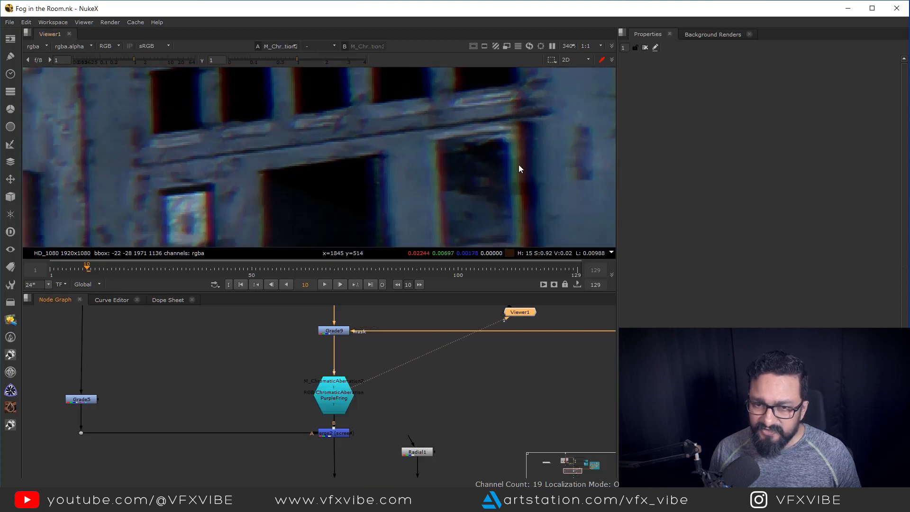
mouse_move(519, 196)
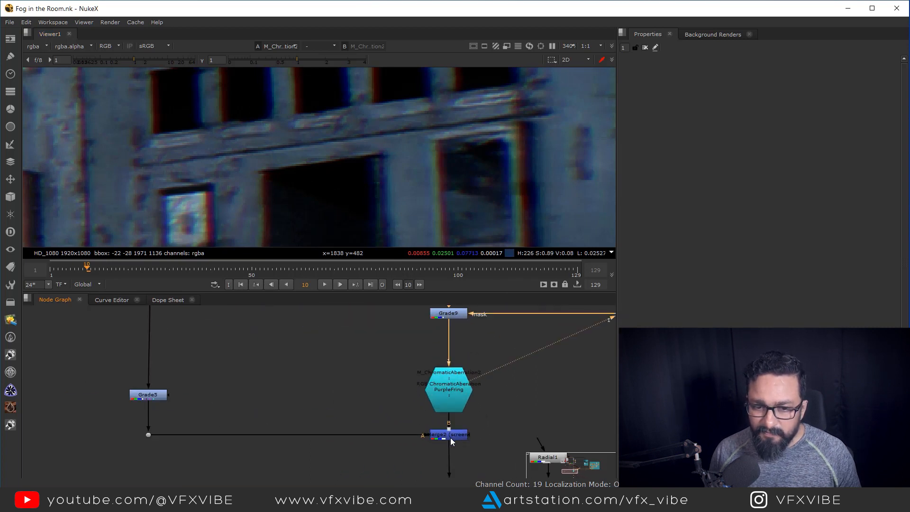
left_click(448, 434)
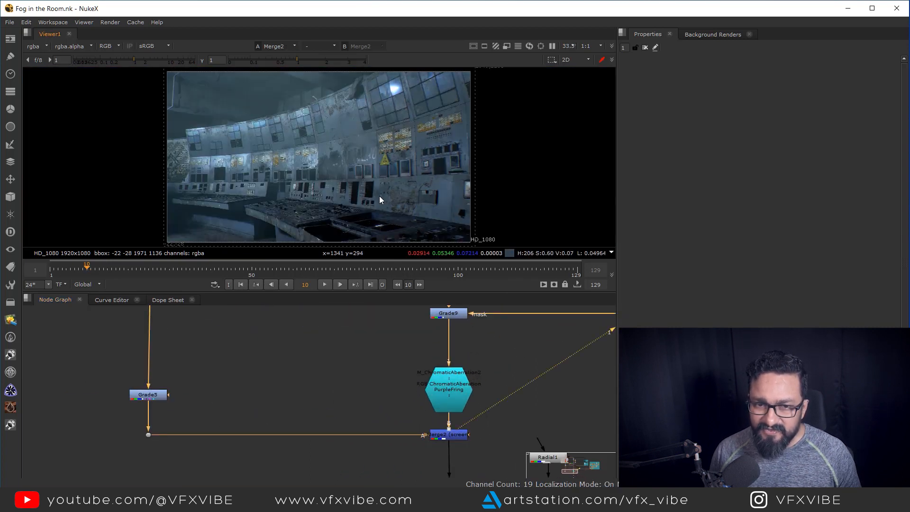